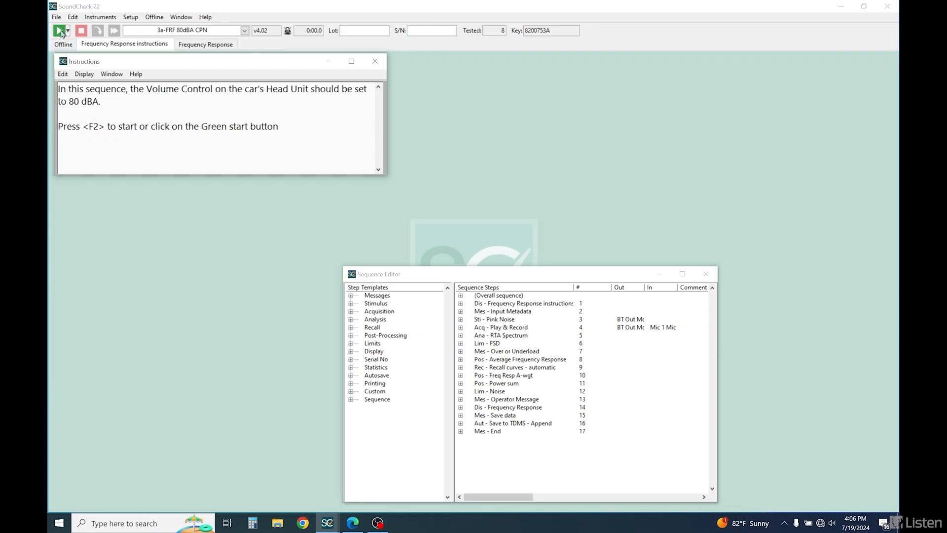
- Start the 3a-FRF 80dBA CPN run with Tesla entered as the car model metadata
{"action": "left_click", "coordinate": [57, 30]}
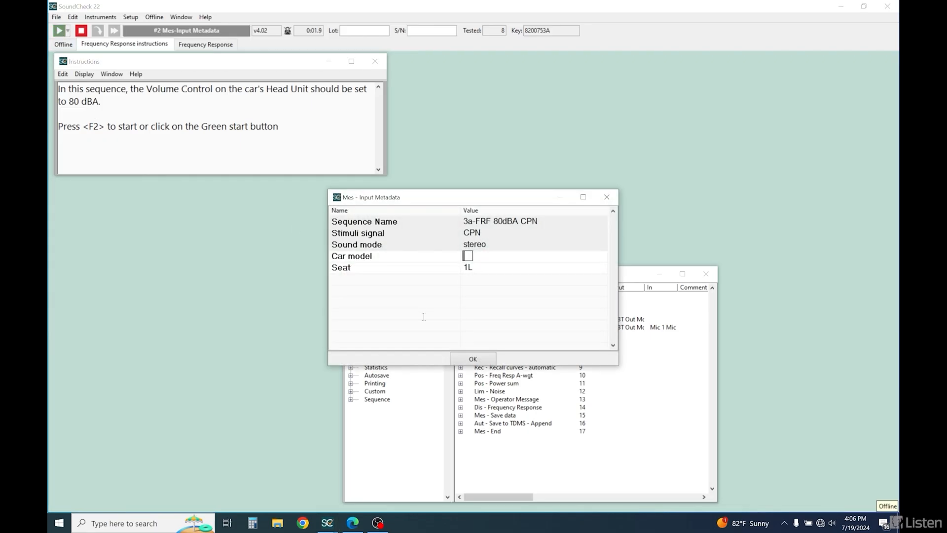
{"action": "type", "text": "Tesla"}
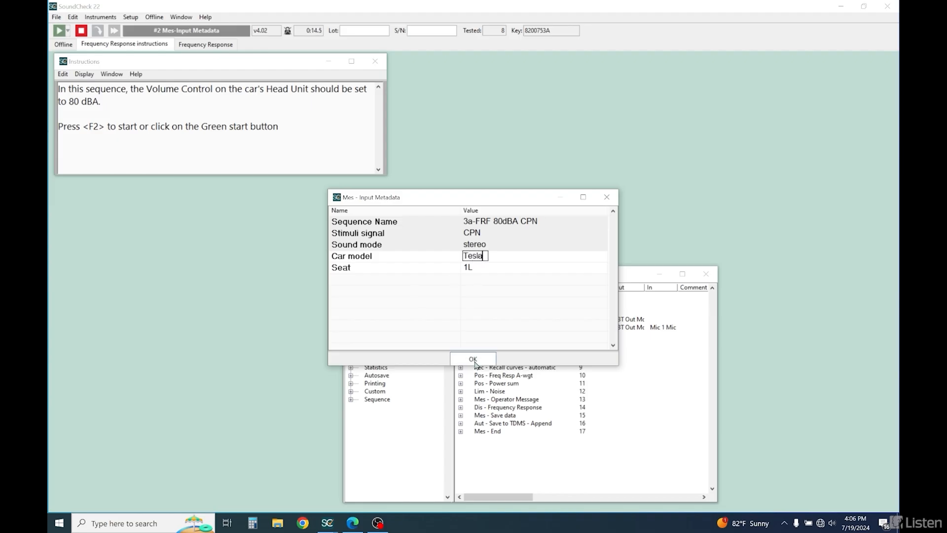
{"action": "left_click", "coordinate": [472, 359]}
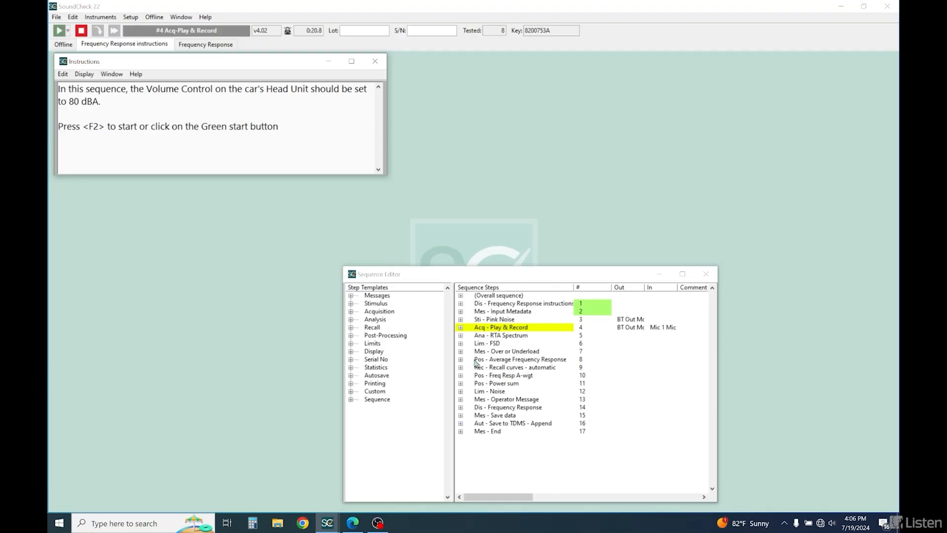
{"action": "left_click", "coordinate": [57, 29]}
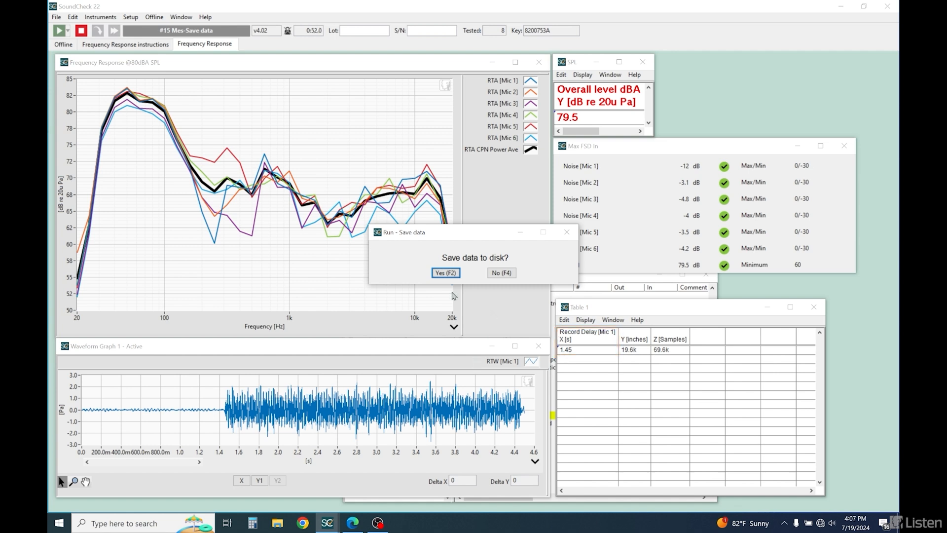
- Answer Yes to save the CPN frequency response data to disk
{"action": "left_click", "coordinate": [445, 272]}
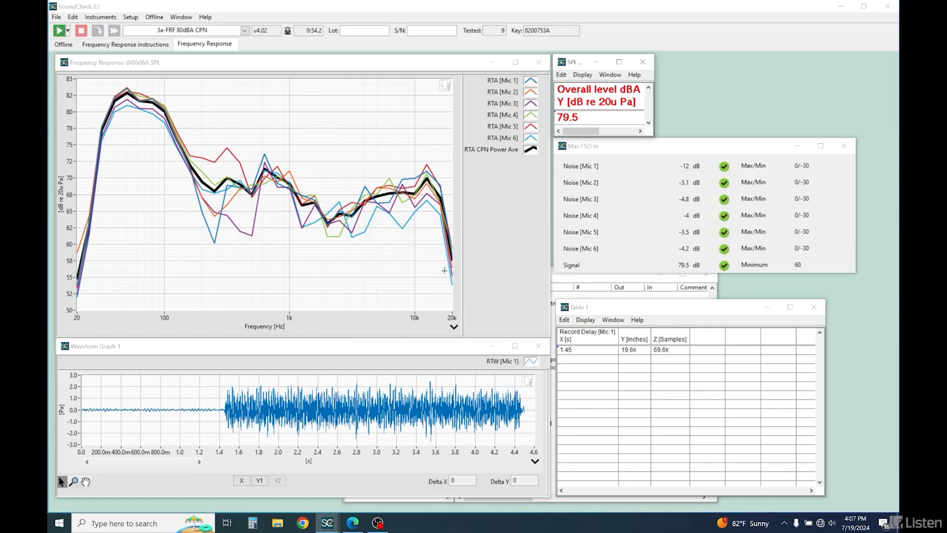
{"action": "mouse_move", "coordinate": [487, 273]}
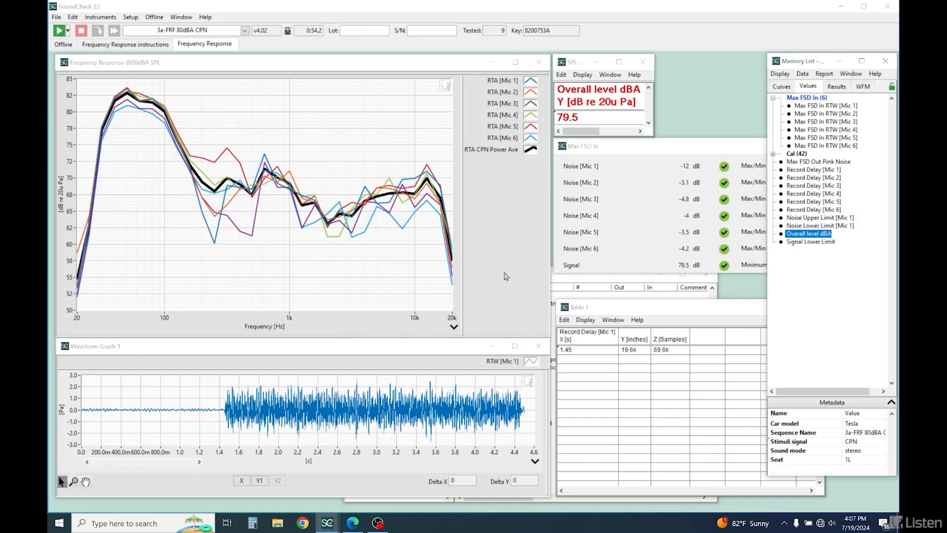
{"action": "mouse_move", "coordinate": [821, 305]}
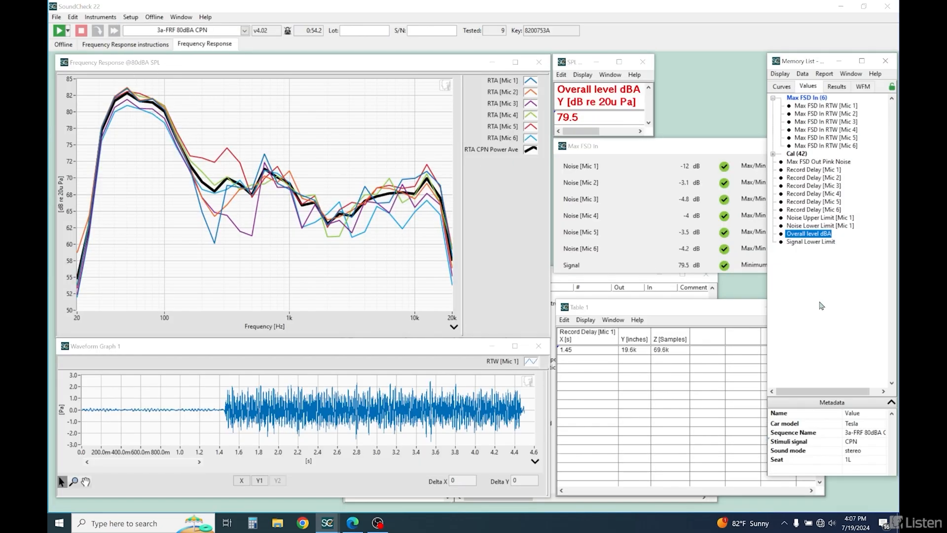
{"action": "mouse_move", "coordinate": [515, 259]}
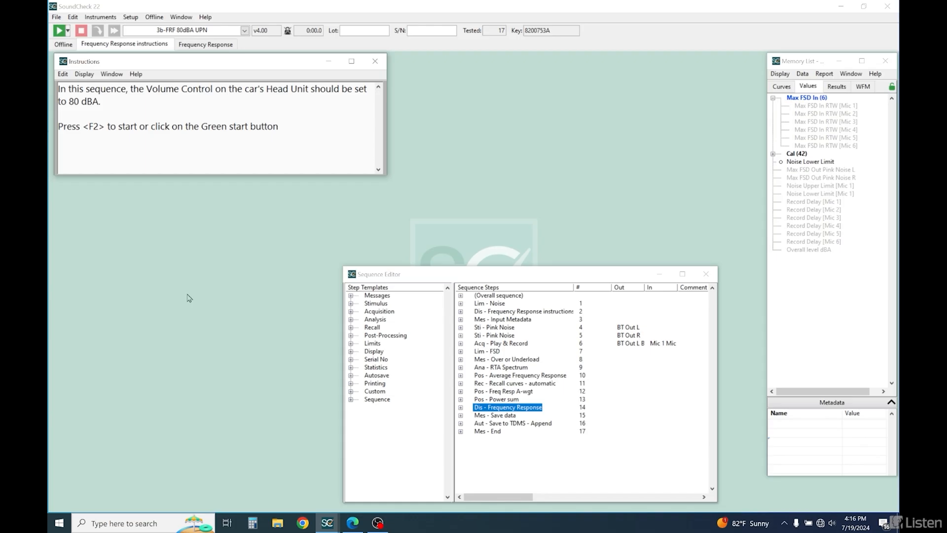
- Start the 3b-FRF 80dBA UPN run and confirm the Tesla car model metadata
{"action": "left_click", "coordinate": [57, 29]}
{"action": "type", "text": "Tesla"}
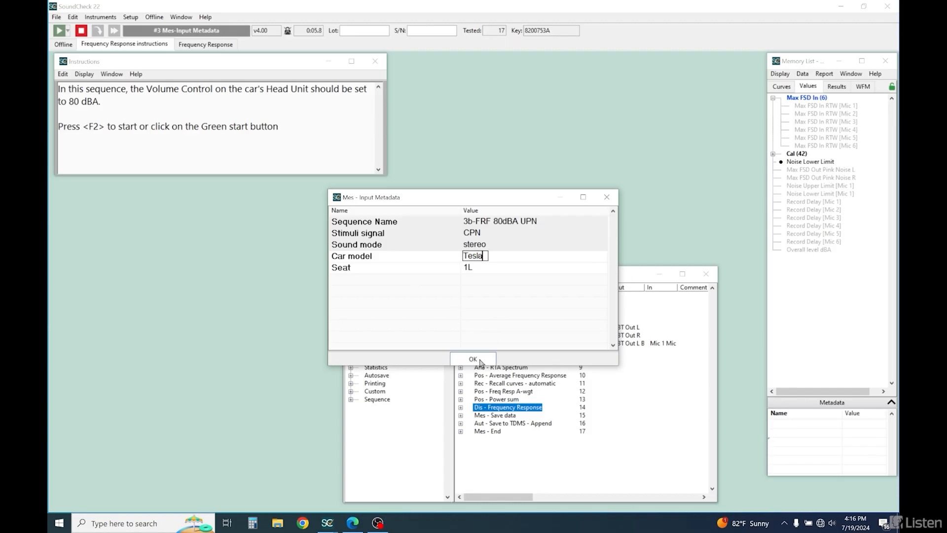
{"action": "left_click", "coordinate": [473, 359]}
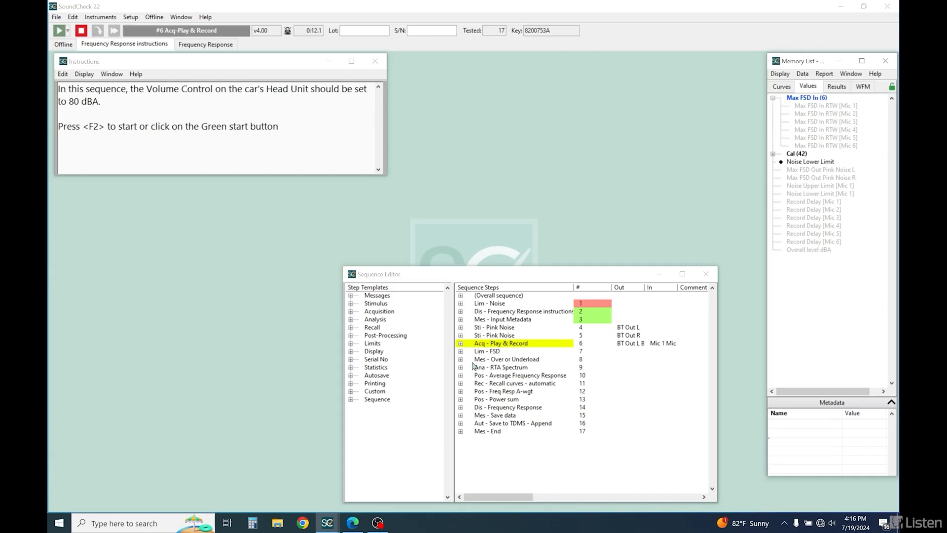
{"action": "left_click", "coordinate": [502, 366]}
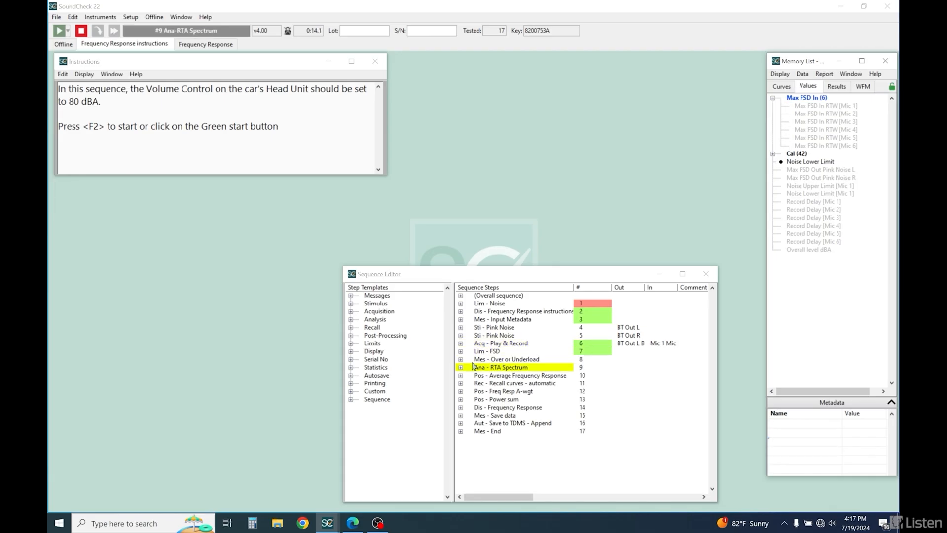
{"action": "left_click", "coordinate": [58, 31]}
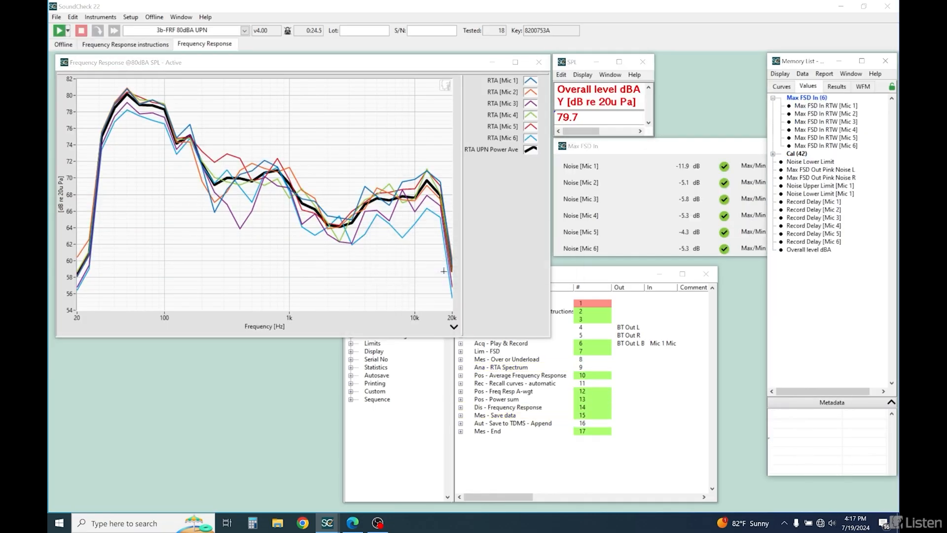
- Show the stored curves in Memory List and choose the 4-THD 80 dBA sequence
{"action": "left_click", "coordinate": [780, 87]}
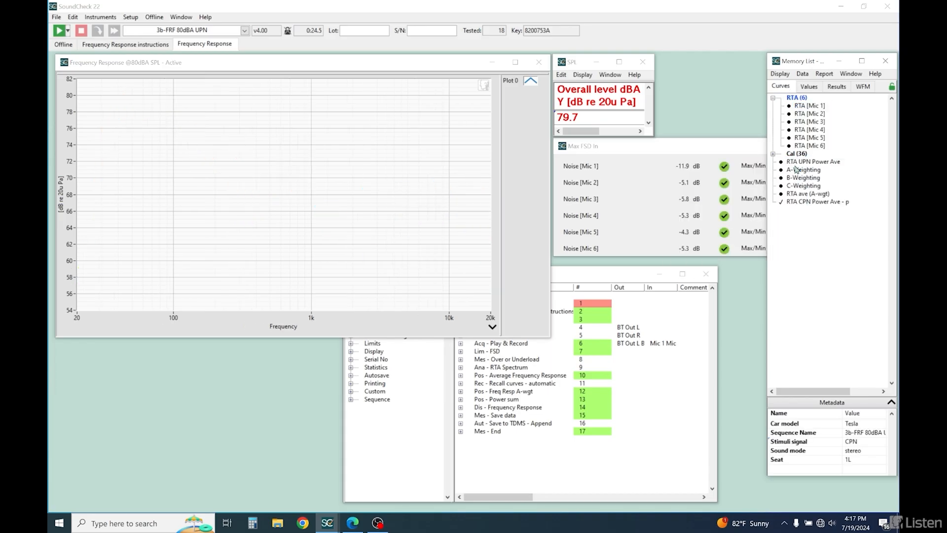
{"action": "left_click", "coordinate": [817, 201]}
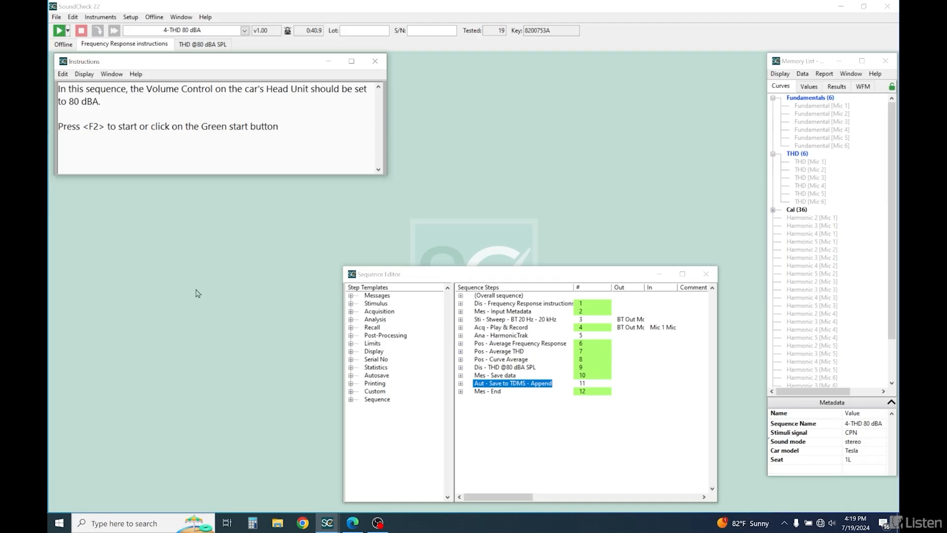
{"action": "mouse_move", "coordinate": [238, 53]}
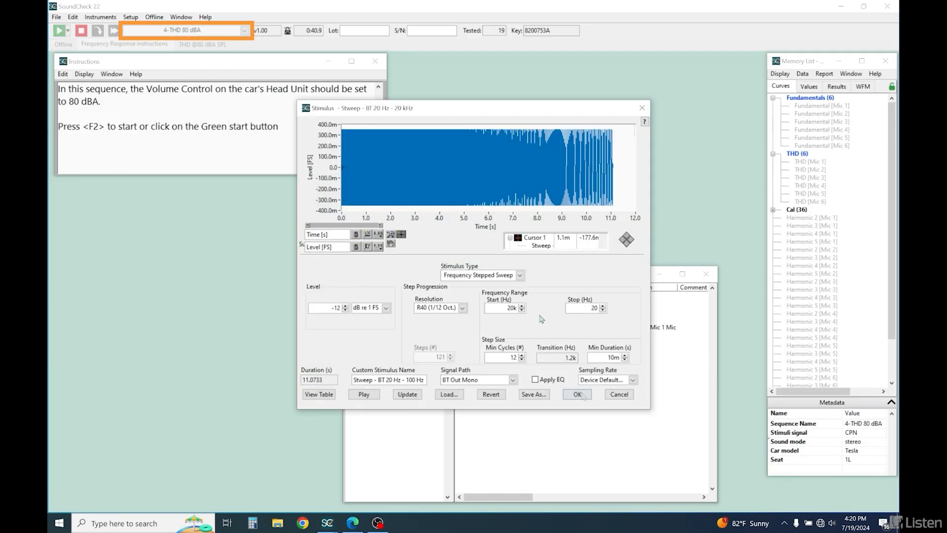
{"action": "left_click", "coordinate": [577, 394]}
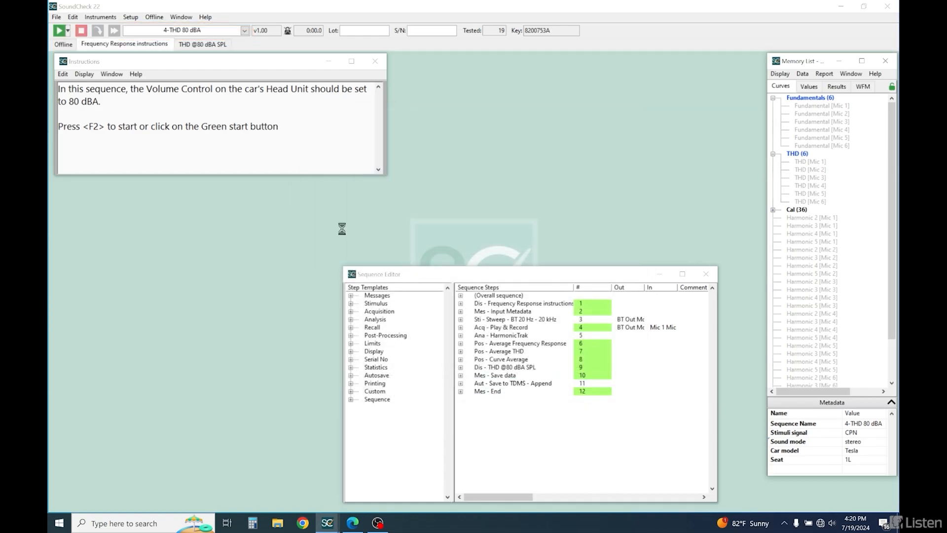
- Start the 4-THD 80 dBA run to produce the Fundamental and THD graphs
{"action": "left_click", "coordinate": [58, 31]}
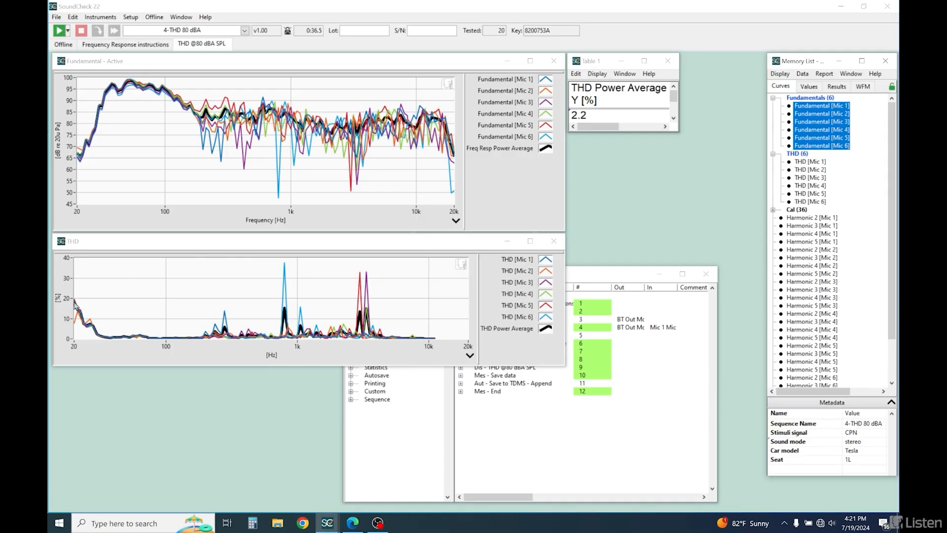
{"action": "mouse_move", "coordinate": [292, 329]}
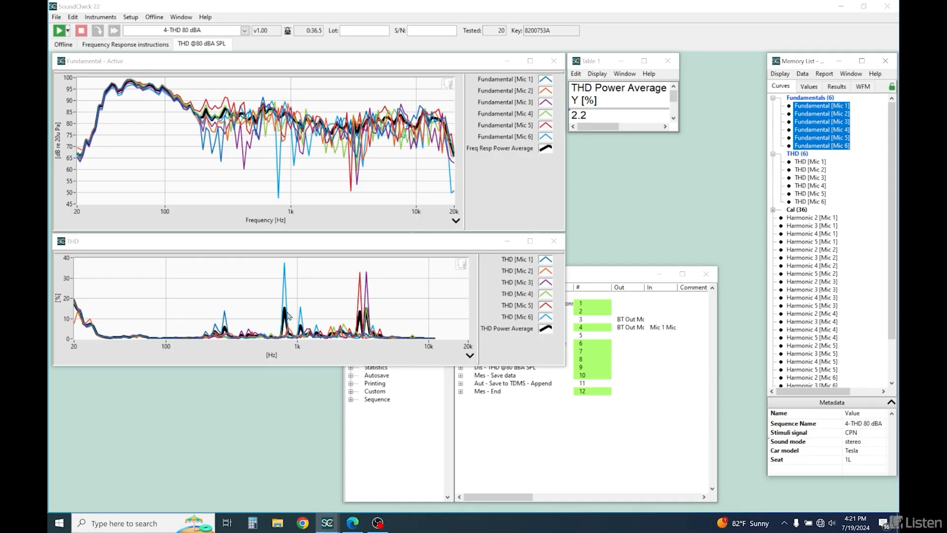
{"action": "mouse_move", "coordinate": [397, 352]}
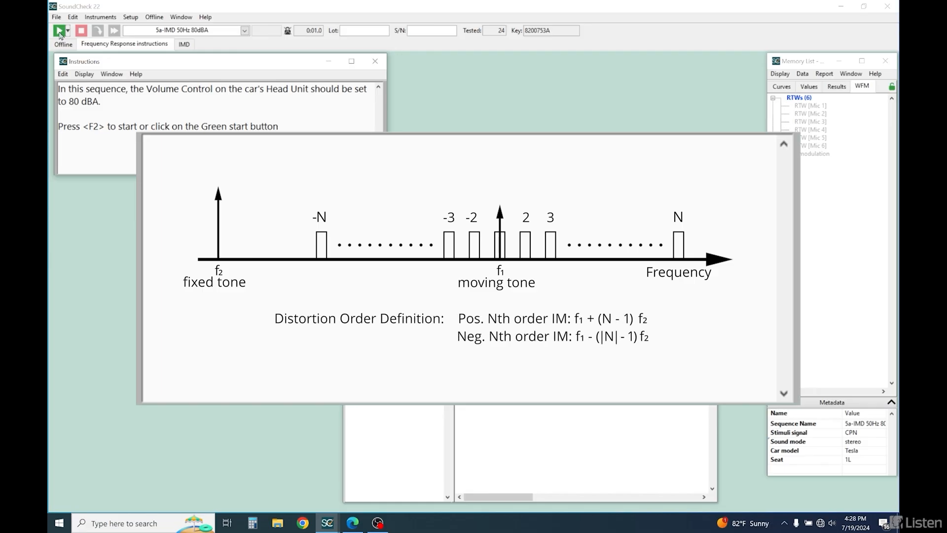
- Start the 5a-IMD 50Hz 80dBA intermodulation distortion run
{"action": "left_click", "coordinate": [57, 29]}
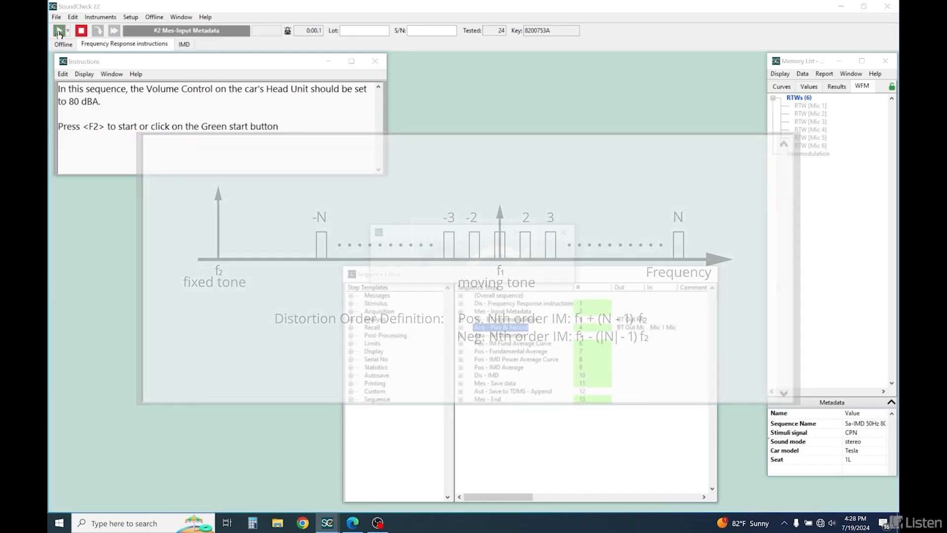
- Enter Tesla as the car model for the IMD run and confirm the metadata
{"action": "left_click", "coordinate": [57, 30]}
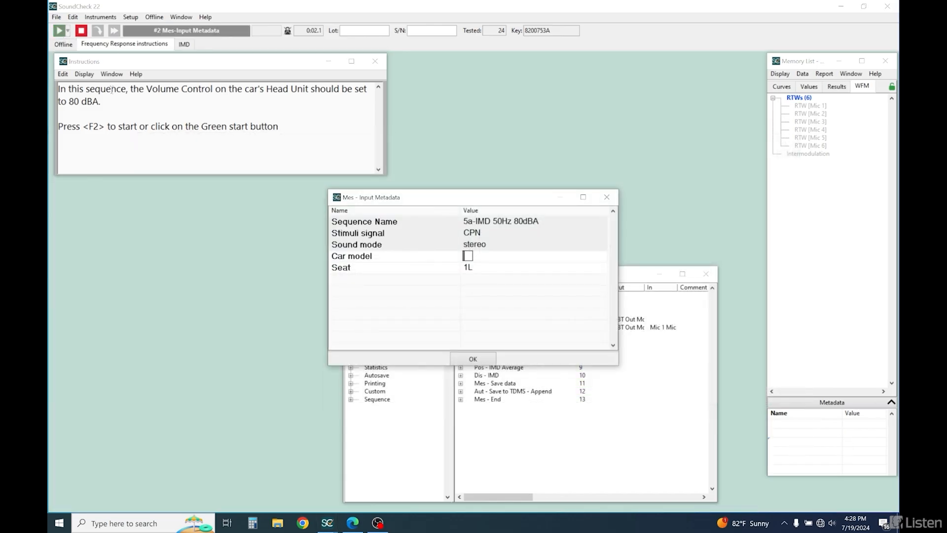
{"action": "type", "text": "Tesla"}
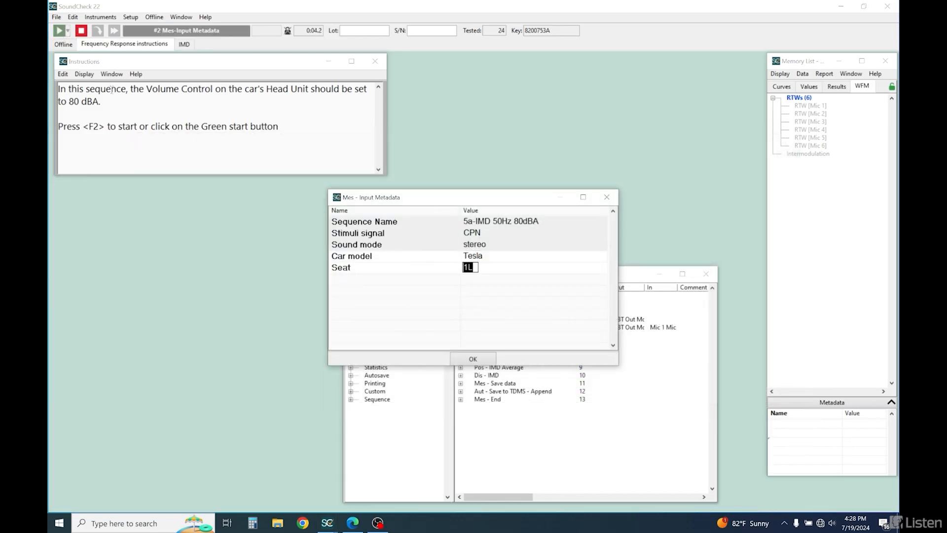
{"action": "left_click", "coordinate": [472, 359]}
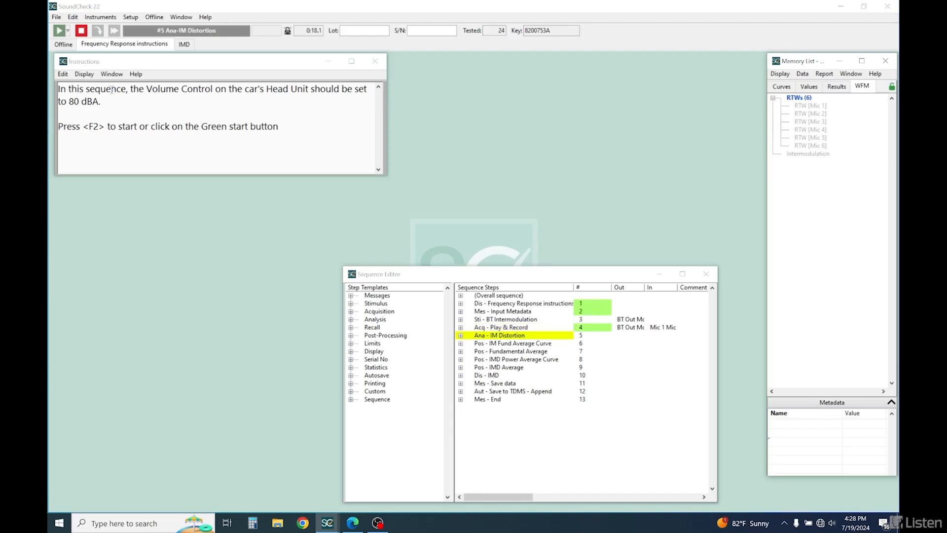
{"action": "left_click", "coordinate": [58, 29]}
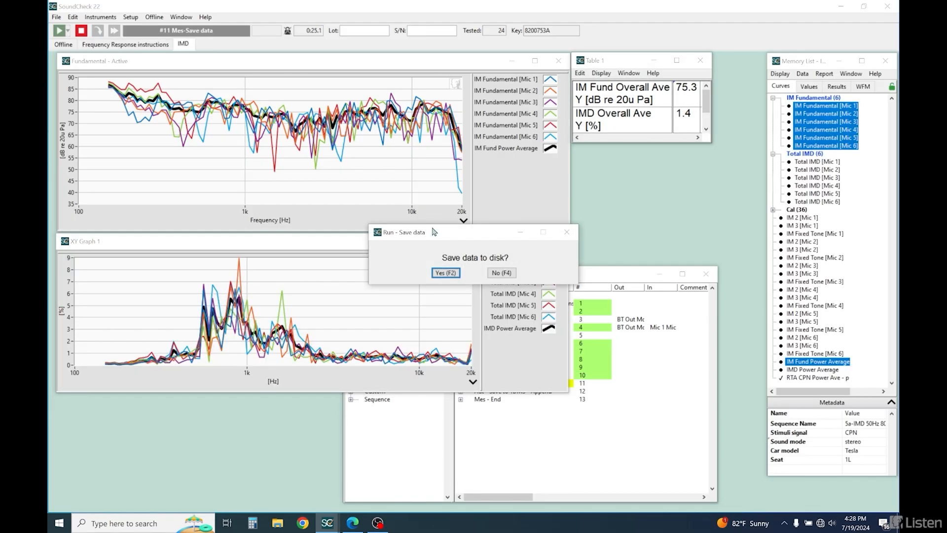
- Answer Yes to save the IMD results and review the Fundamental graph window
{"action": "left_click", "coordinate": [445, 272]}
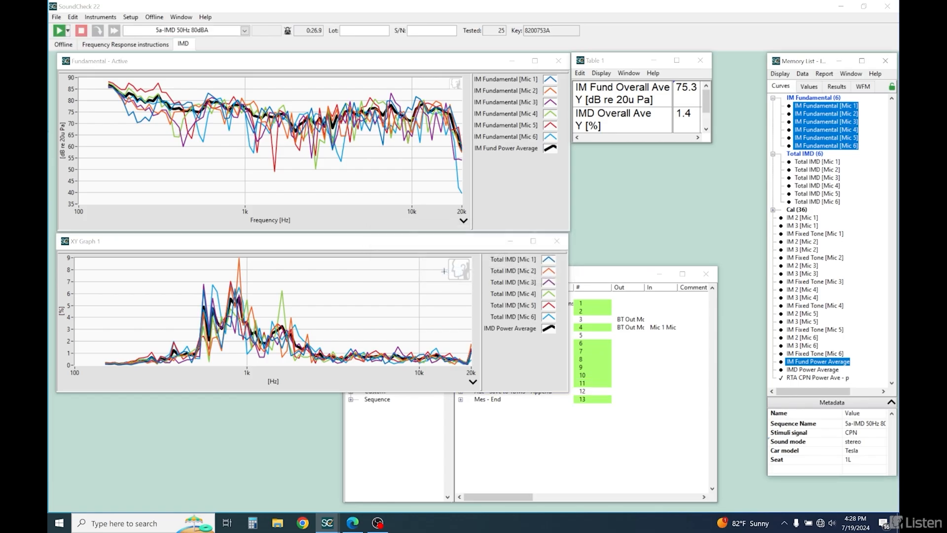
{"action": "mouse_move", "coordinate": [314, 317]}
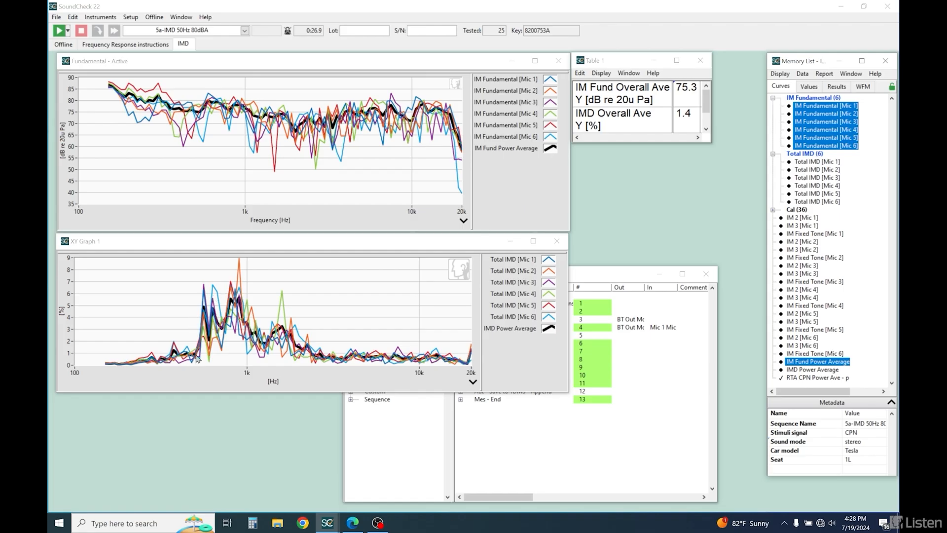
{"action": "left_click_drag", "start_coordinate": [193, 256], "coordinate": [245, 362]}
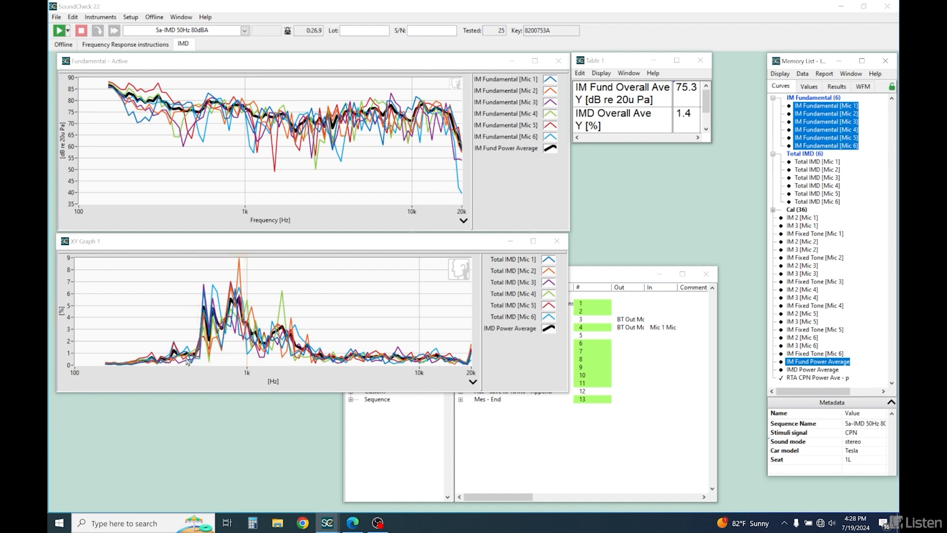
{"action": "mouse_move", "coordinate": [333, 345]}
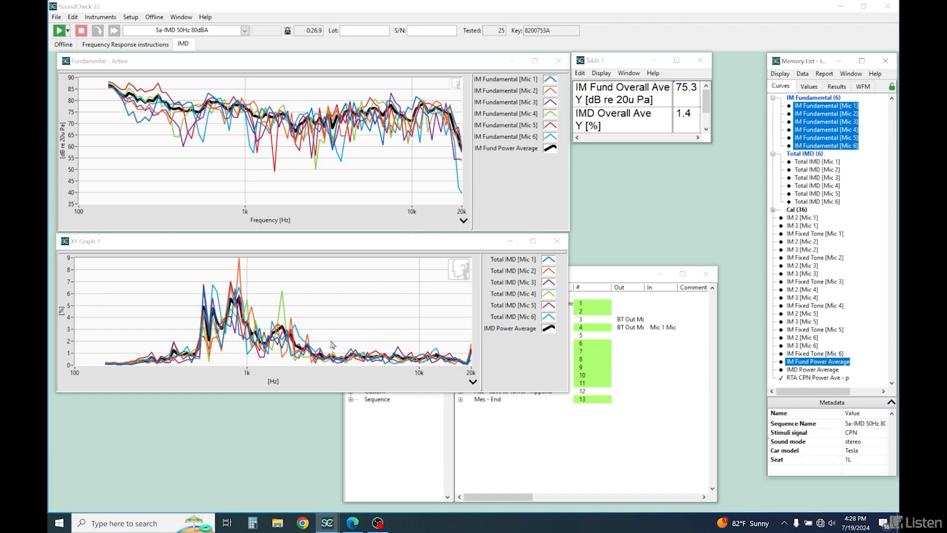